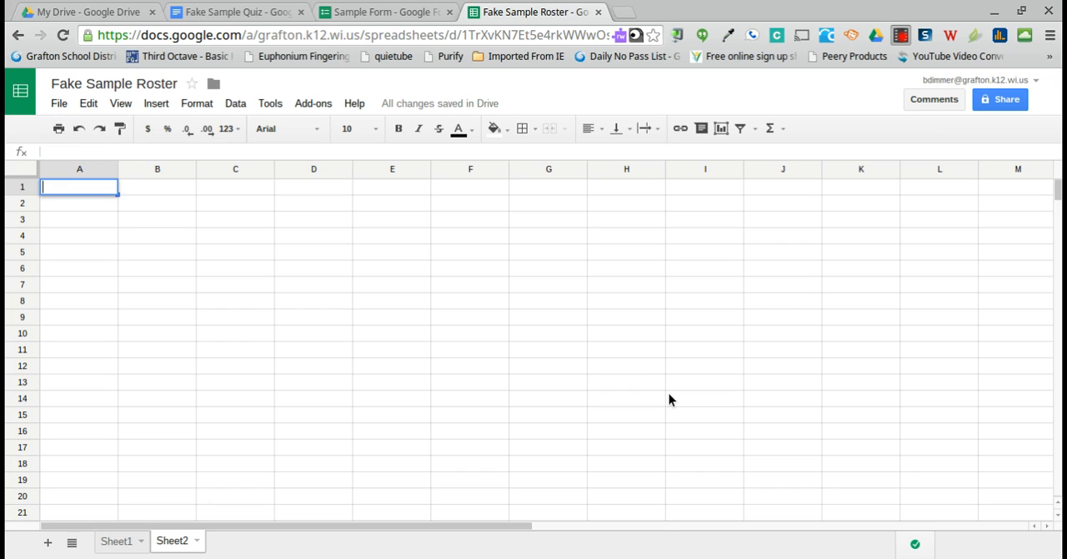
pyautogui.moveTo(373, 196)
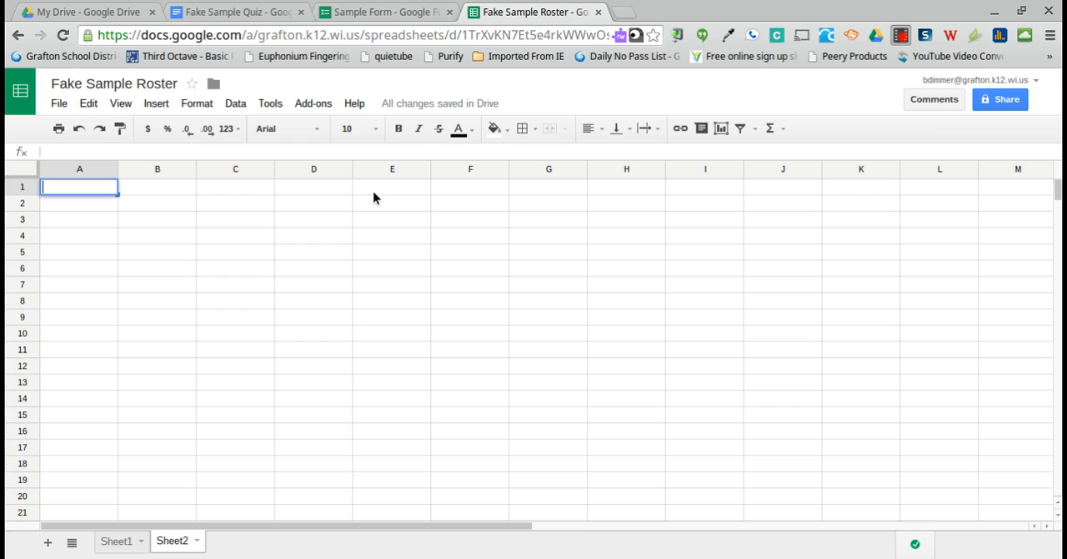
# Title the new question 'Choose your class president:' and move to the roster spreadsheet
pyautogui.click(384, 11)
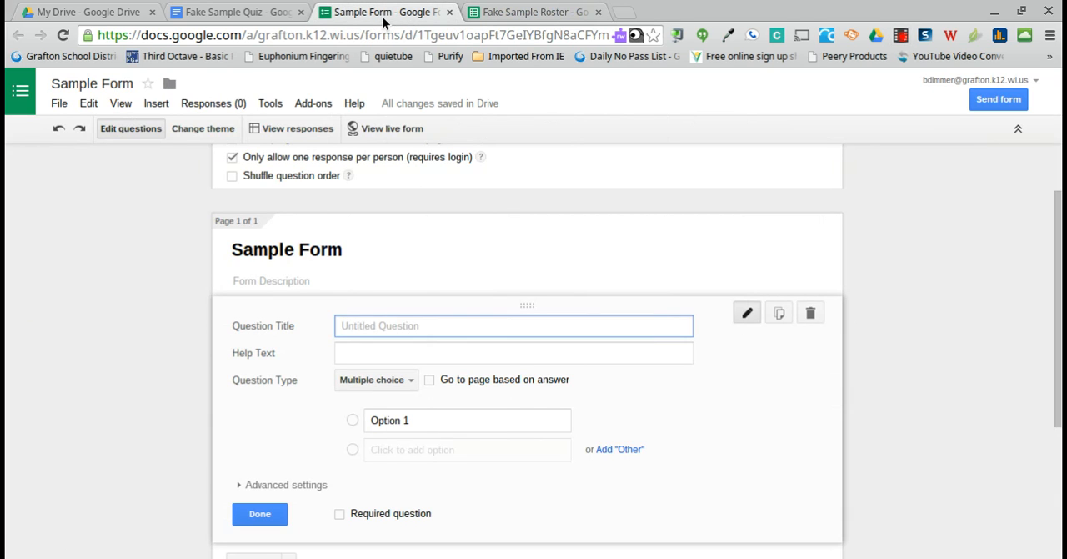
pyautogui.moveTo(347, 208)
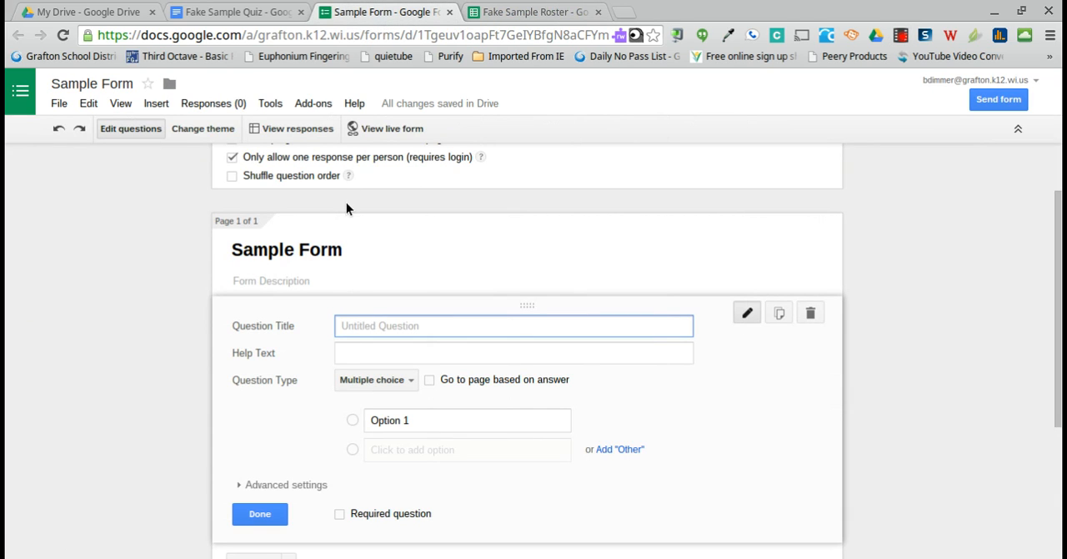
pyautogui.write('Choose')
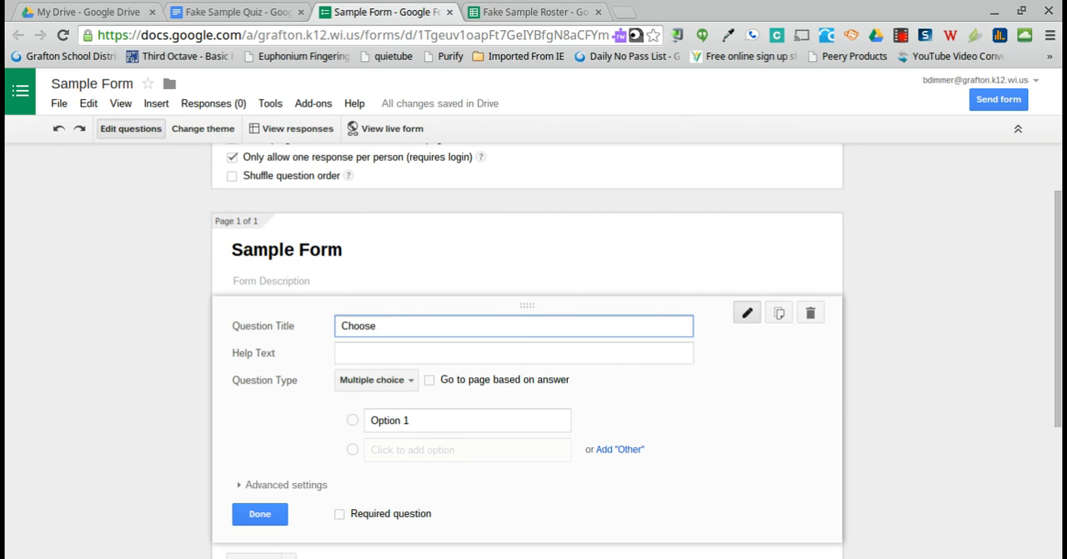
pyautogui.write('your')
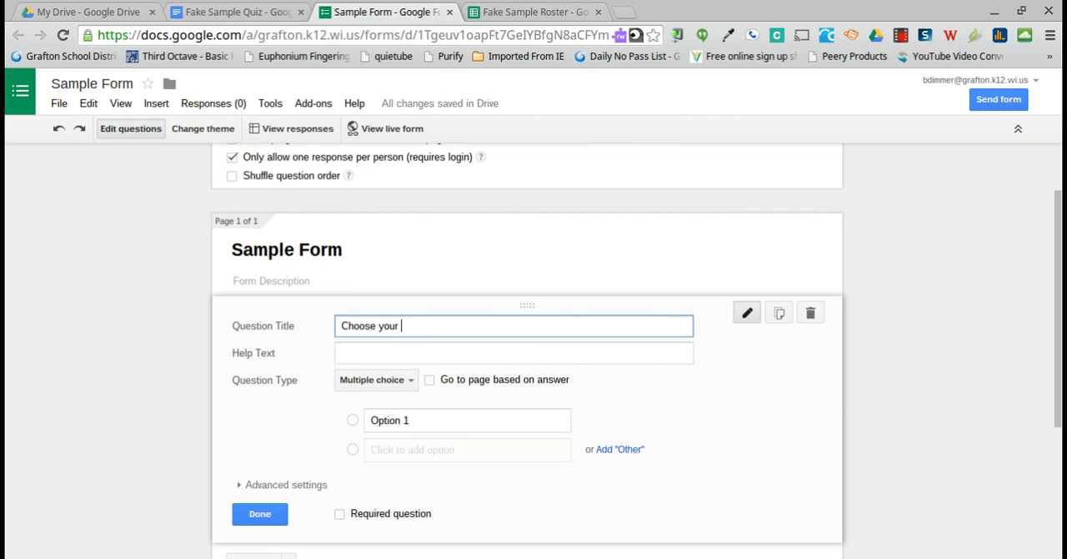
pyautogui.write('class')
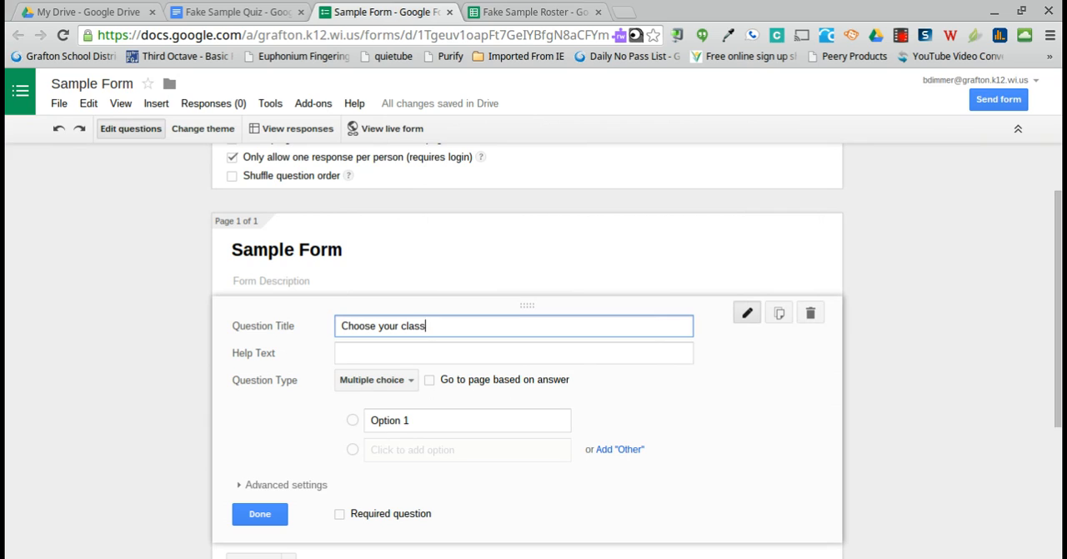
pyautogui.write('president:')
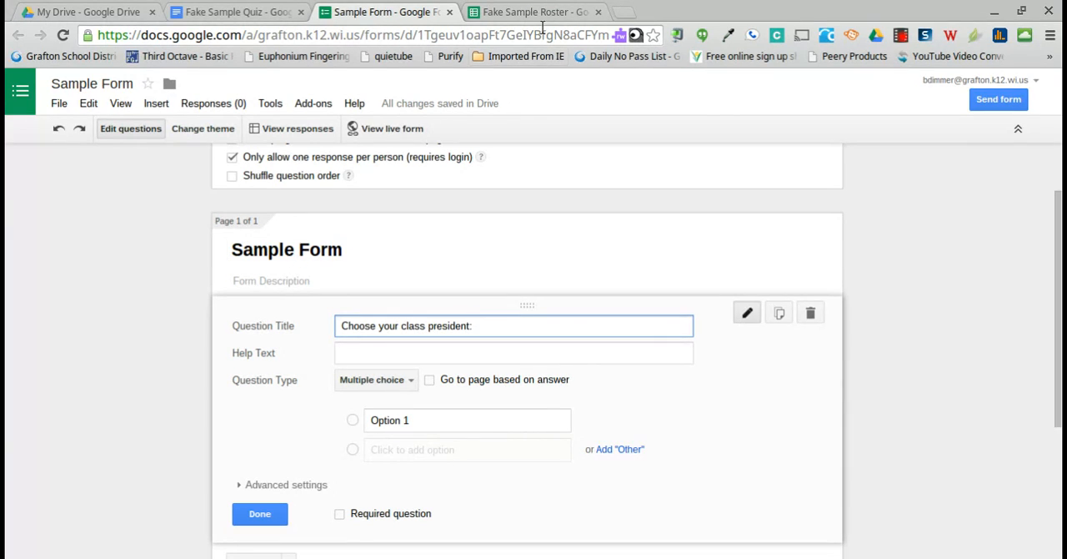
pyautogui.click(534, 12)
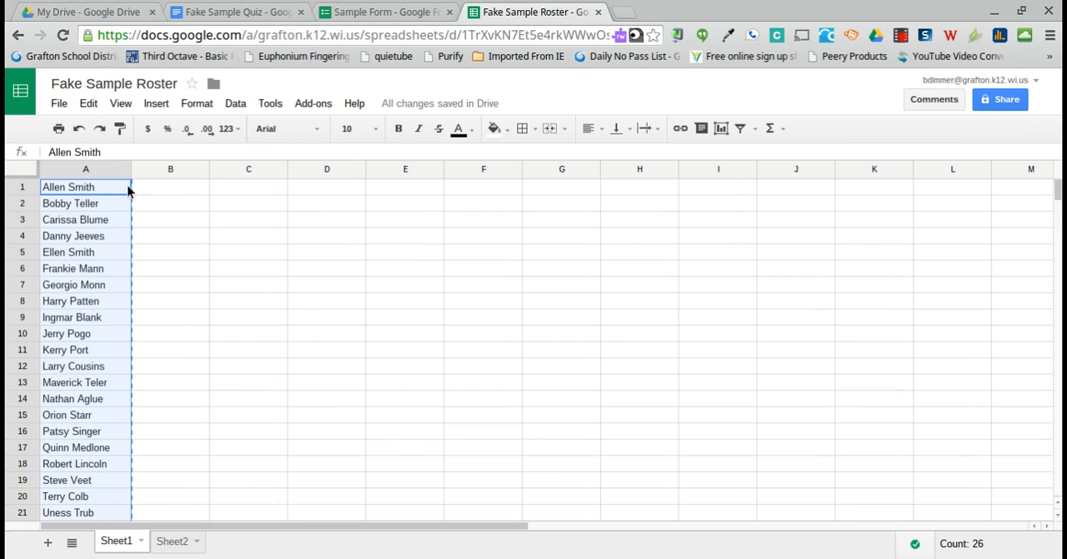
# Copy the 26 roster names (Allen Smith through Zander Bloom) and return to the form
pyautogui.scroll(-3)
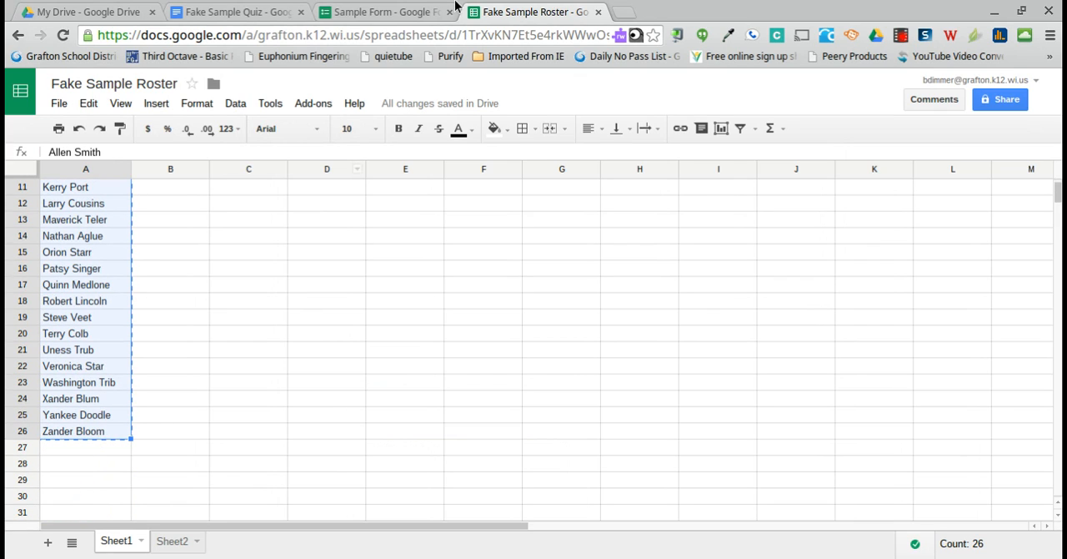
pyautogui.click(385, 12)
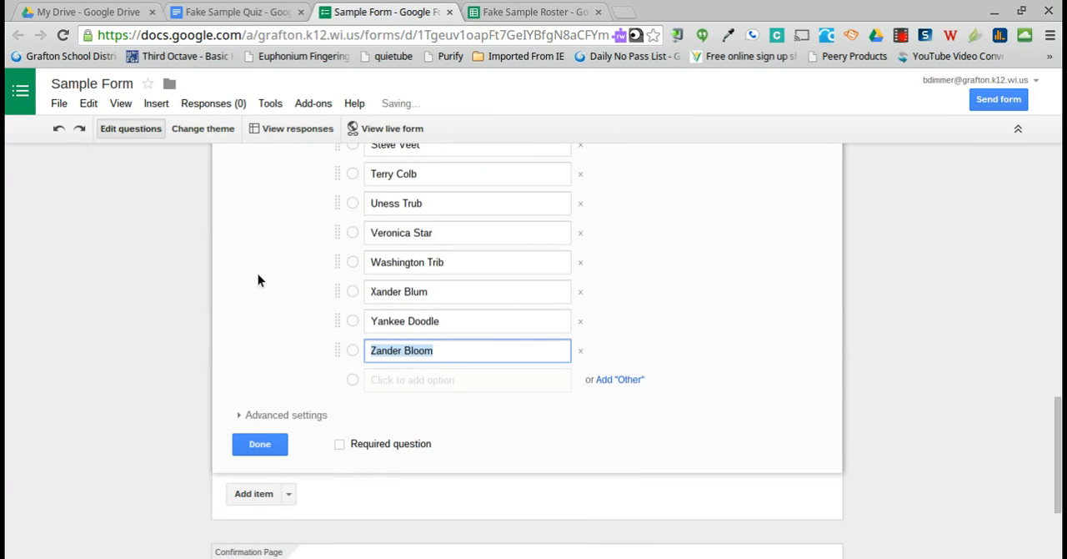
# Make the class-president question a required 'Choose from a list' dropdown of the pasted names
pyautogui.scroll(3)
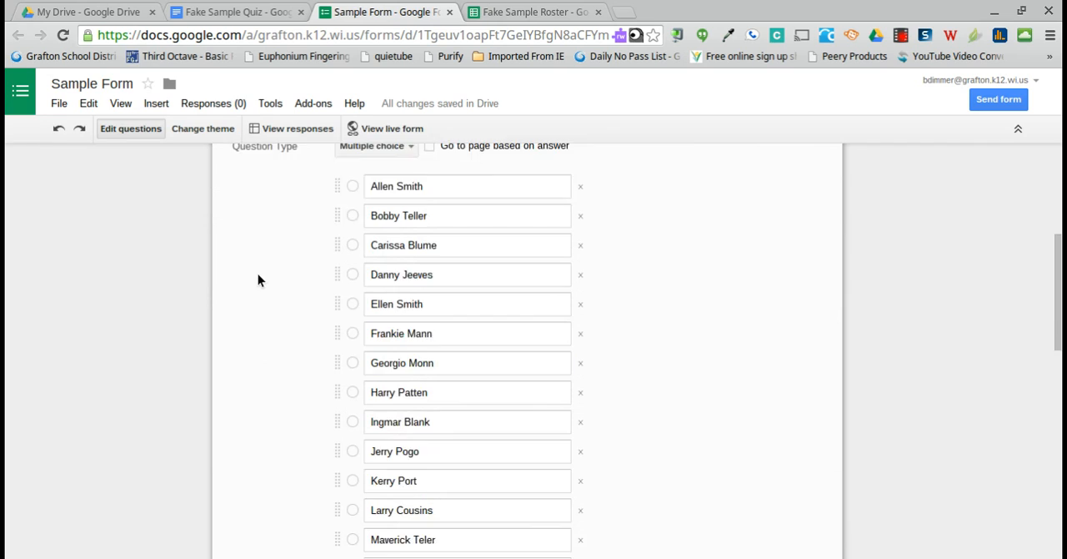
pyautogui.click(377, 145)
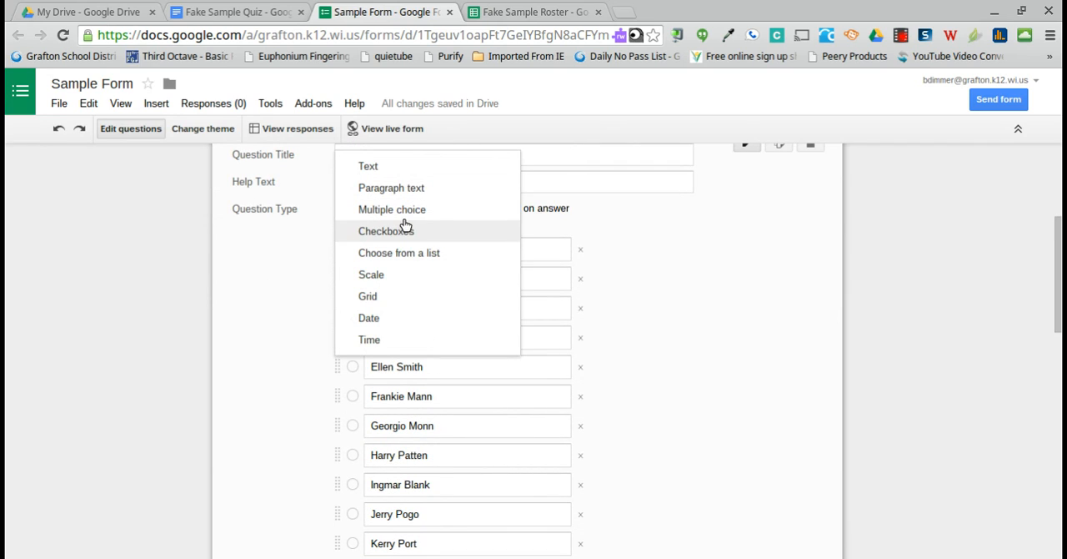
pyautogui.click(399, 253)
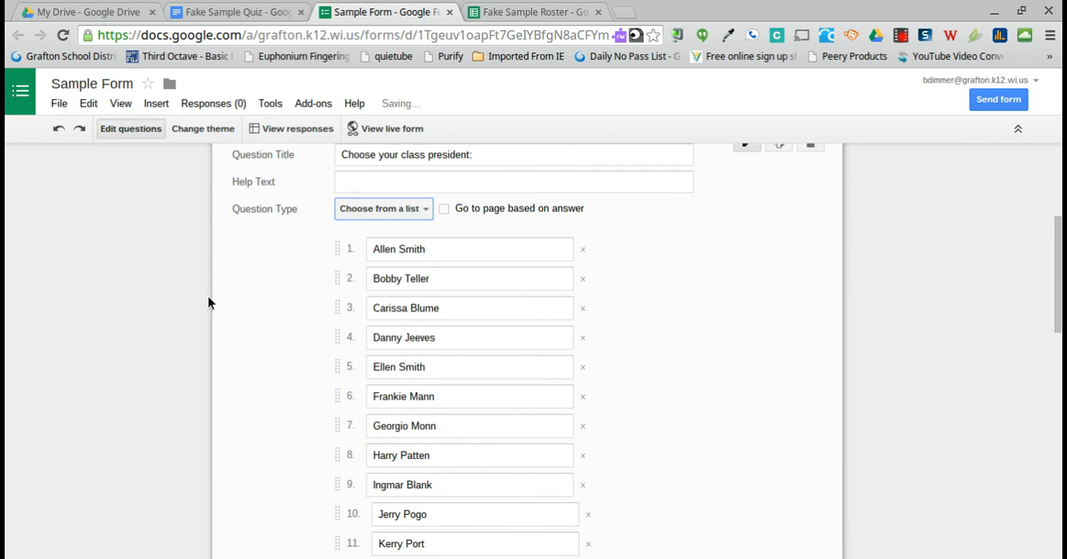
pyautogui.scroll(-3)
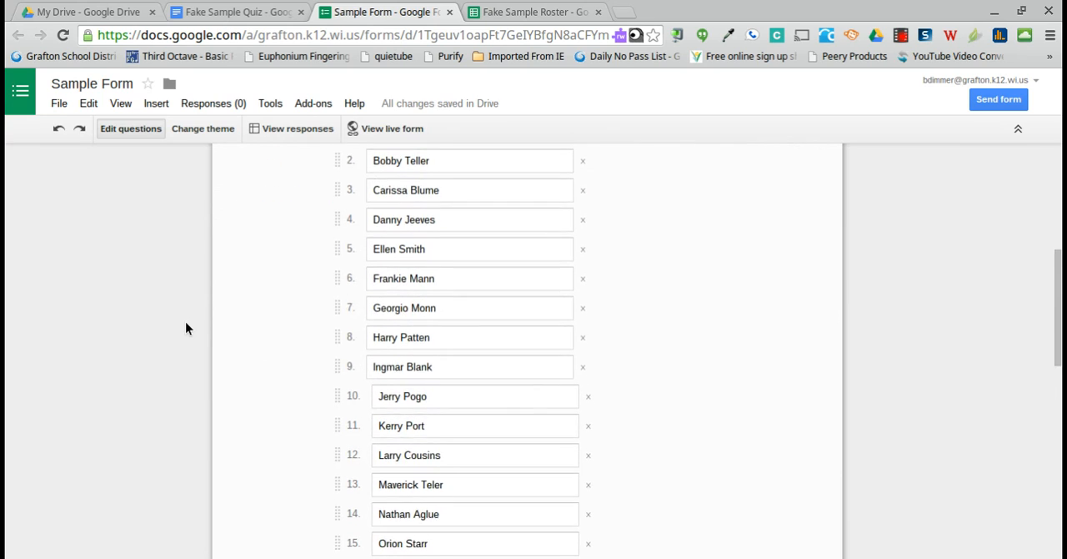
pyautogui.scroll(-3)
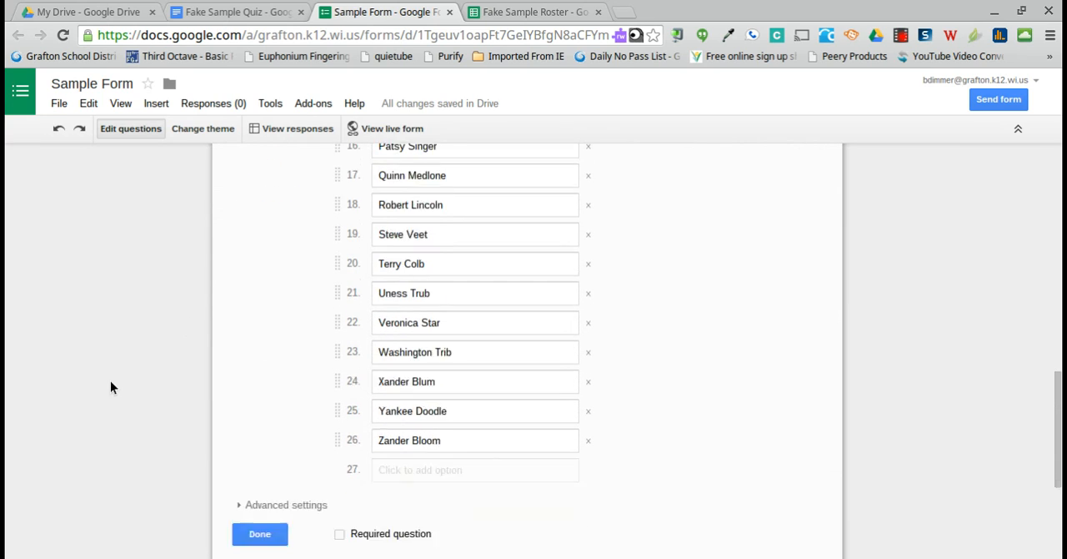
pyautogui.scroll(-3)
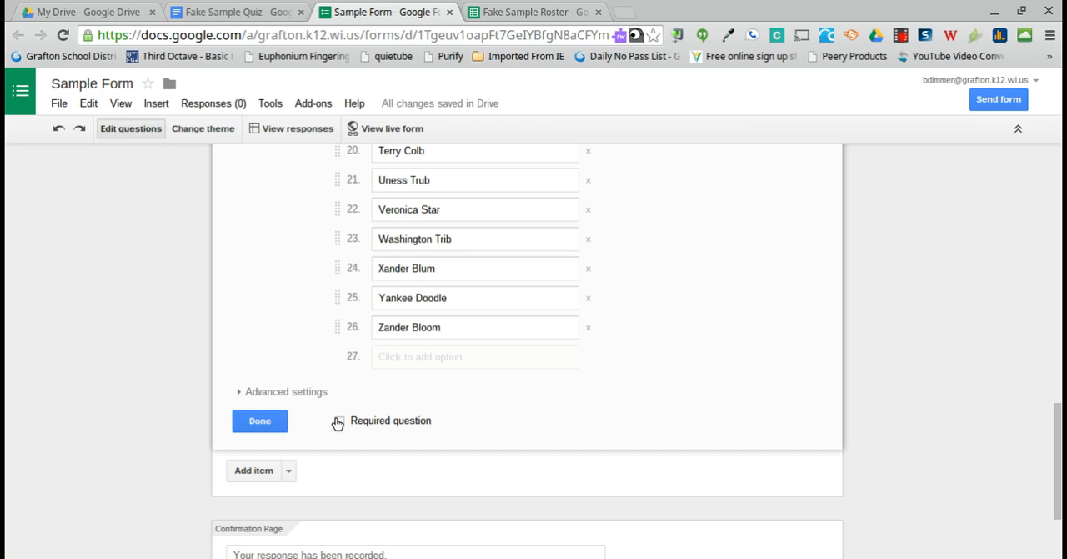
pyautogui.click(260, 420)
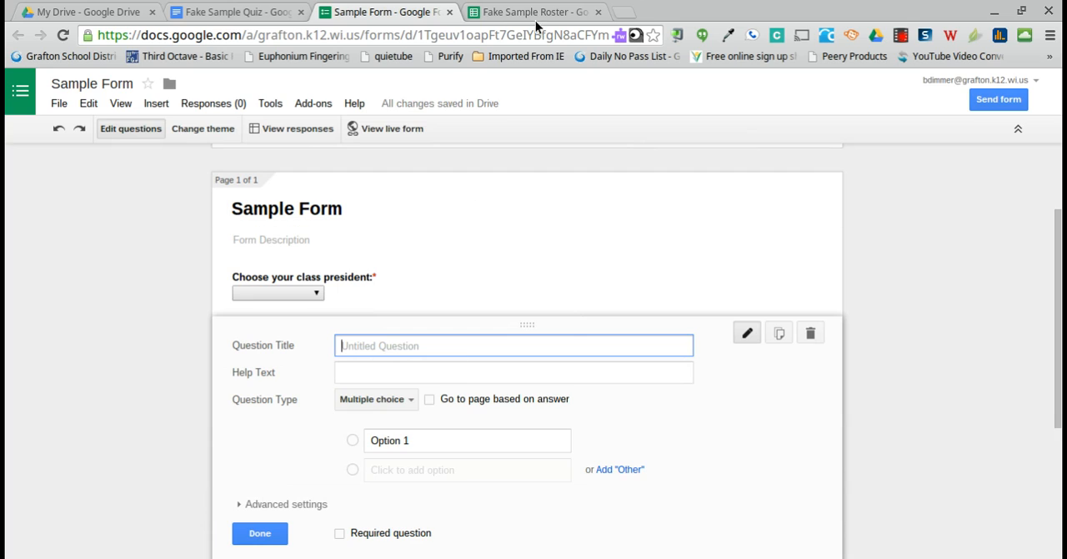
# Paste 'What is the capital of Wisconsin?' and its four city answers from the quiz doc into the form
pyautogui.click(237, 12)
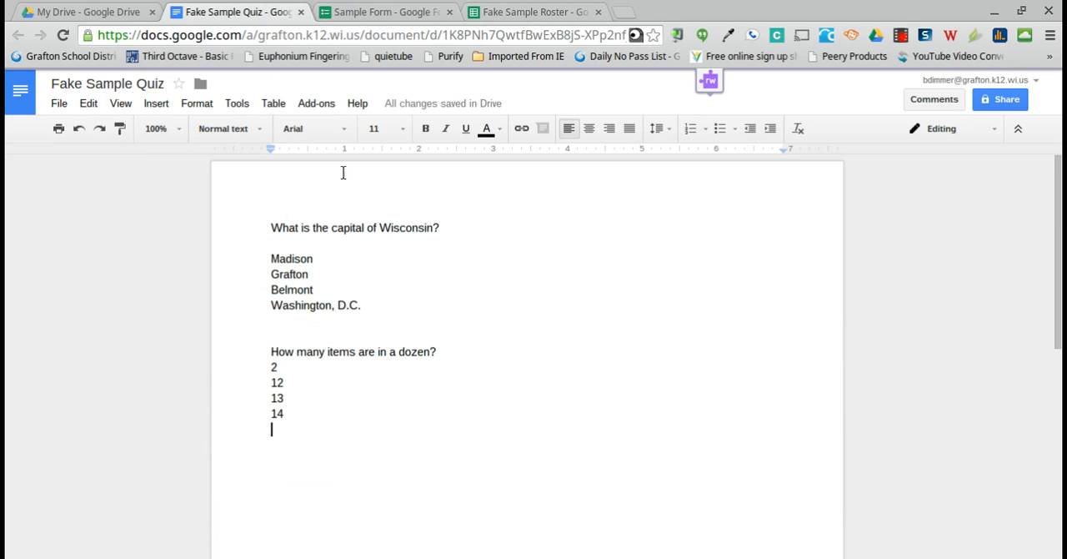
pyautogui.tripleClick(354, 227)
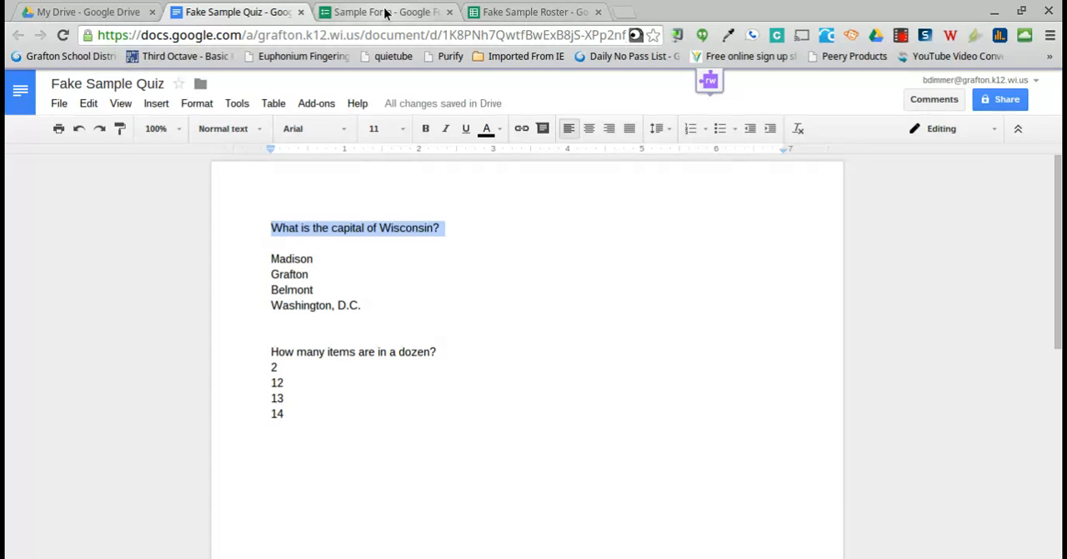
pyautogui.click(375, 12)
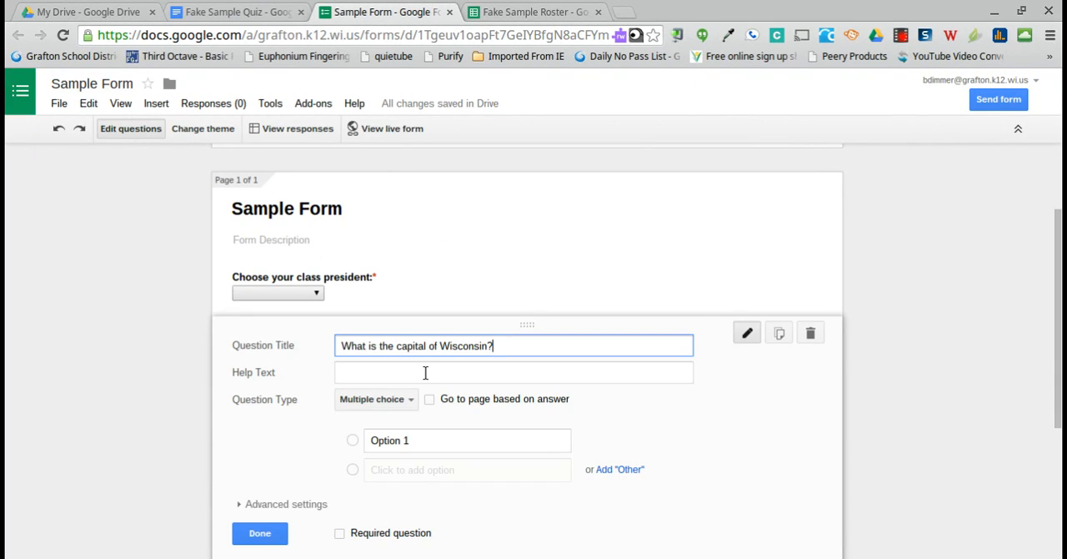
pyautogui.click(233, 12)
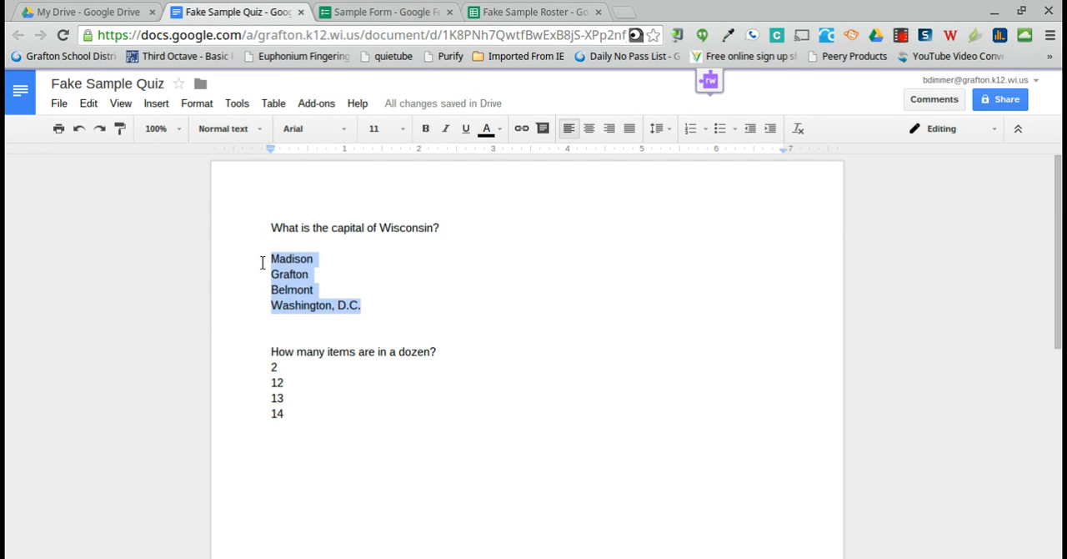
pyautogui.click(385, 12)
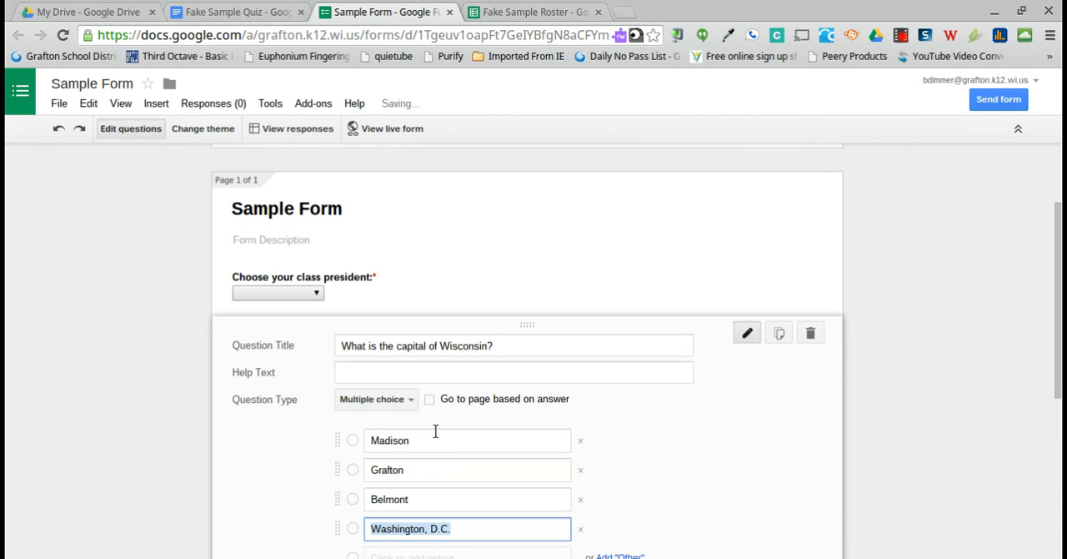
# Mark the Wisconsin capital question required, finish it and add another item
pyautogui.scroll(-3)
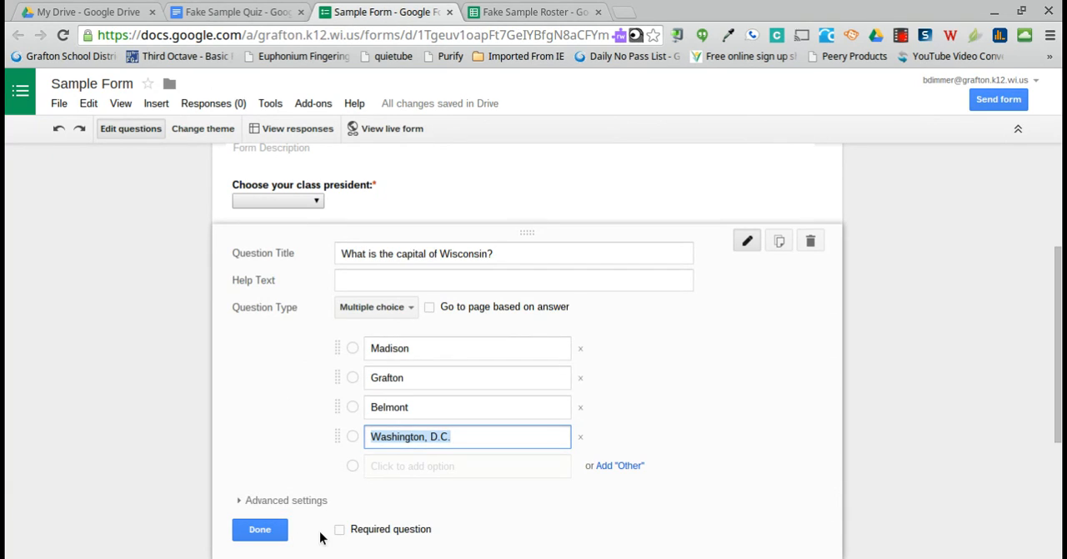
pyautogui.click(260, 529)
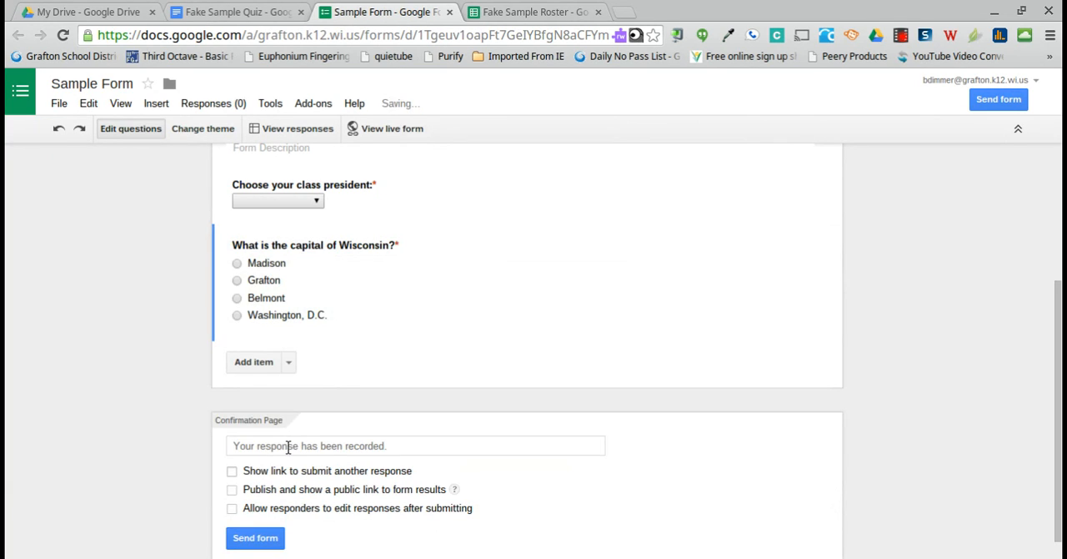
pyautogui.click(254, 361)
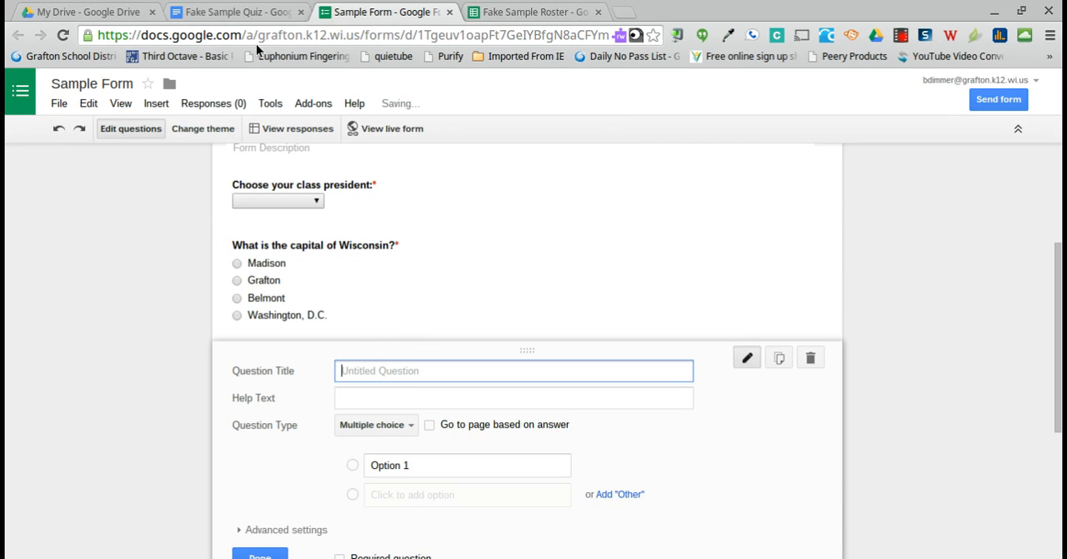
# Add 'How many items are in a dozen?' with answers 2, 12, 13, 14 and mark it required
pyautogui.click(237, 12)
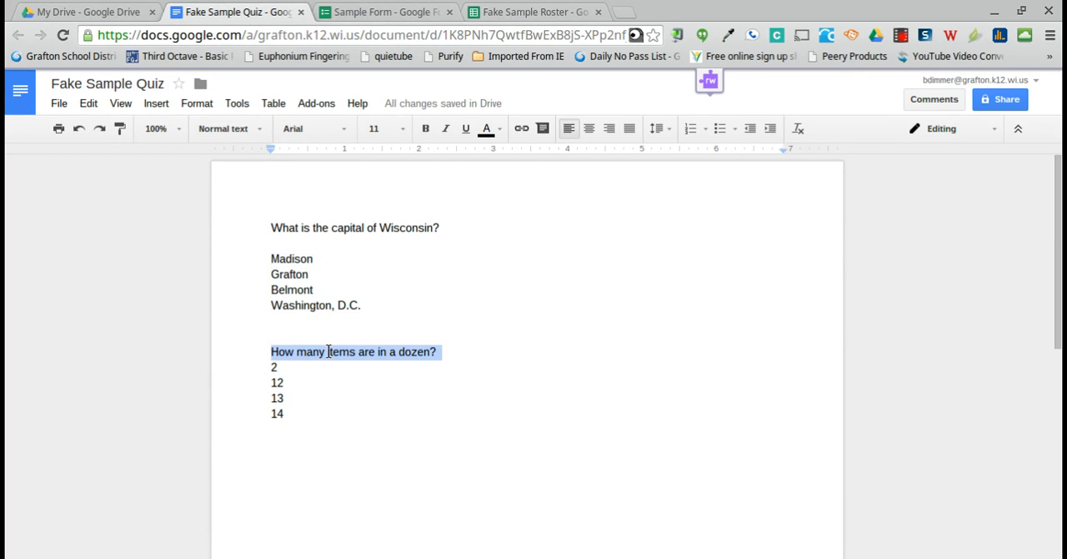
pyautogui.click(386, 12)
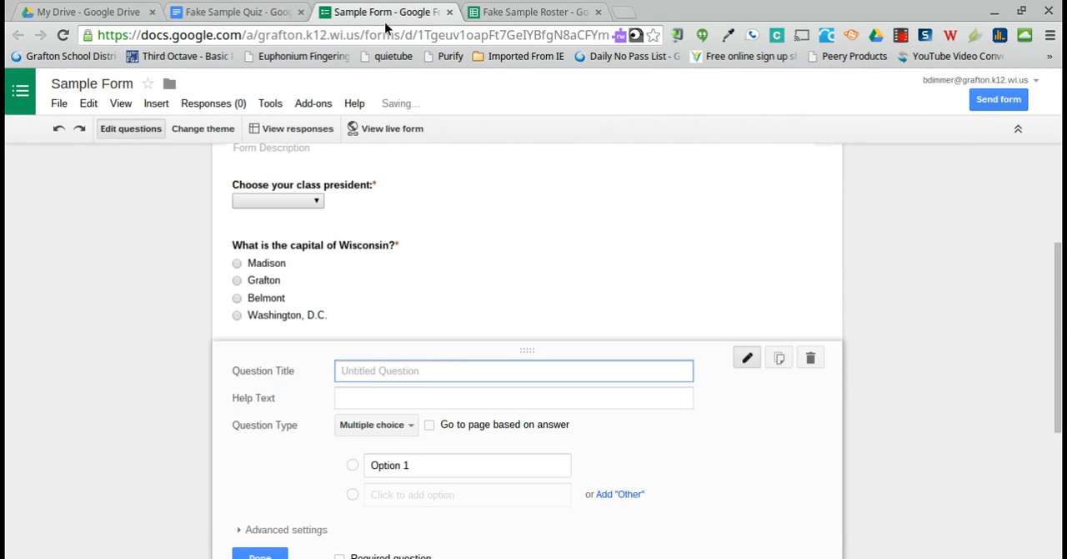
pyautogui.write('How many items are in a dozen?')
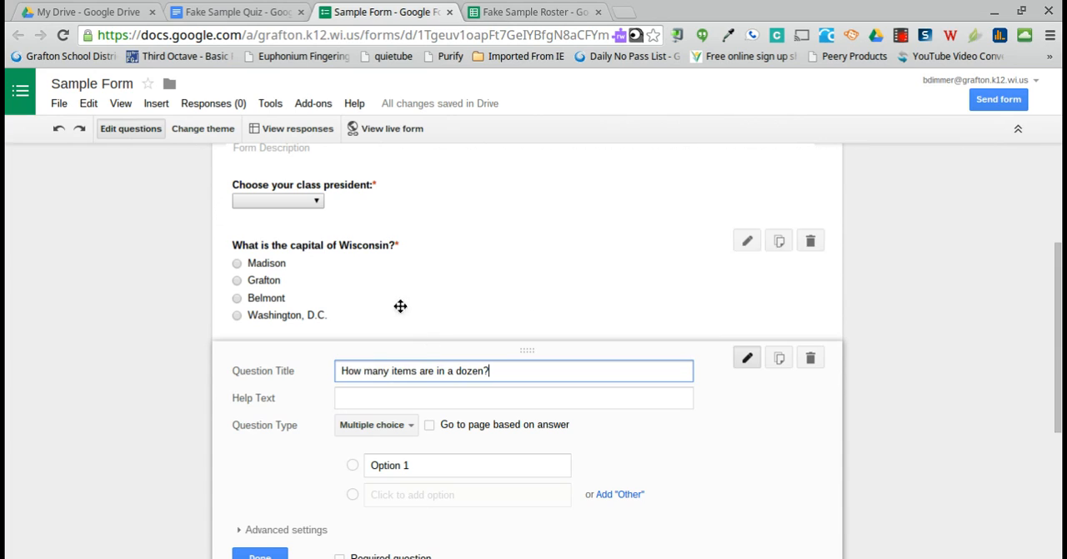
pyautogui.click(237, 11)
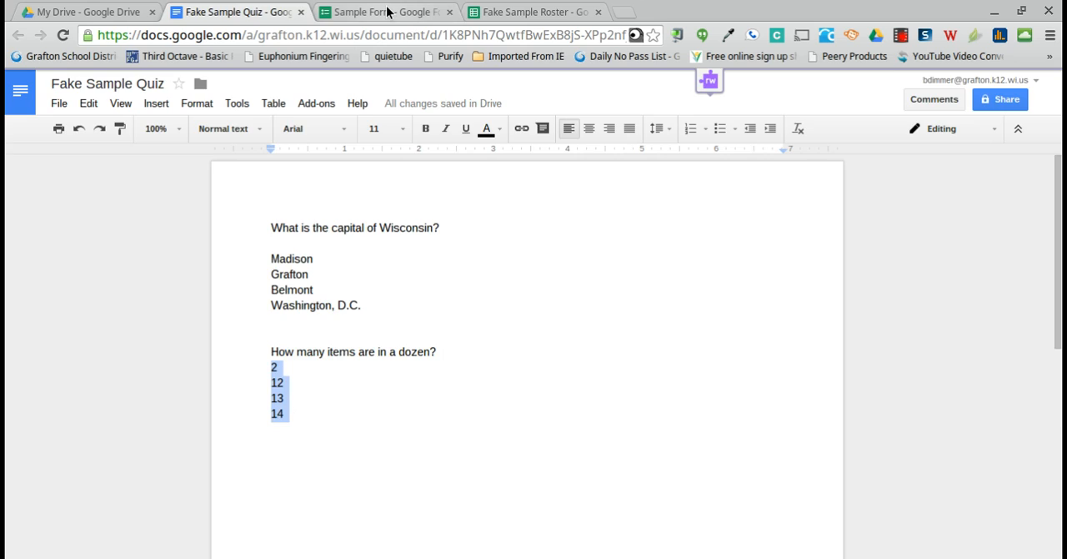
pyautogui.click(383, 12)
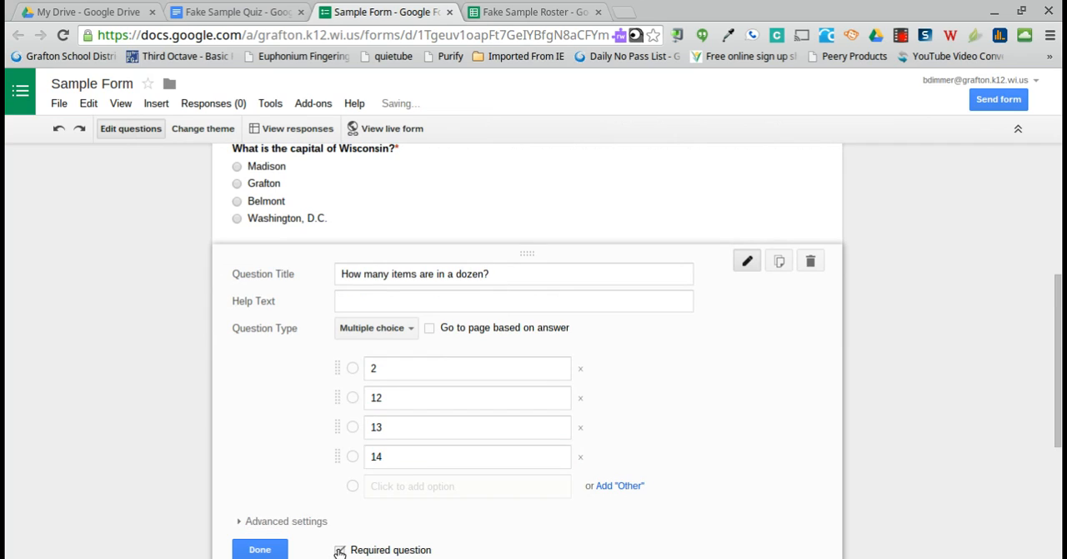
pyautogui.click(341, 550)
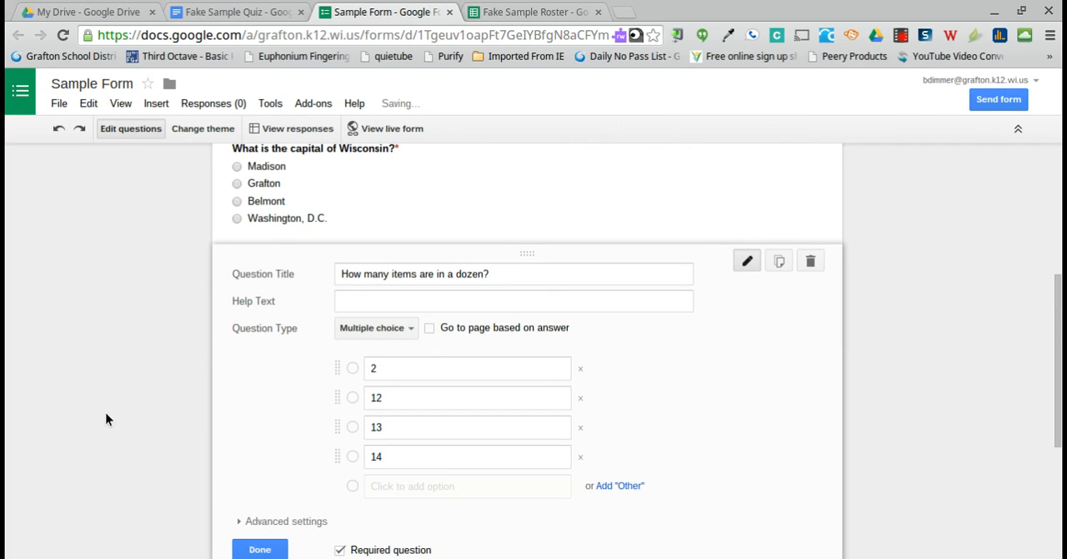